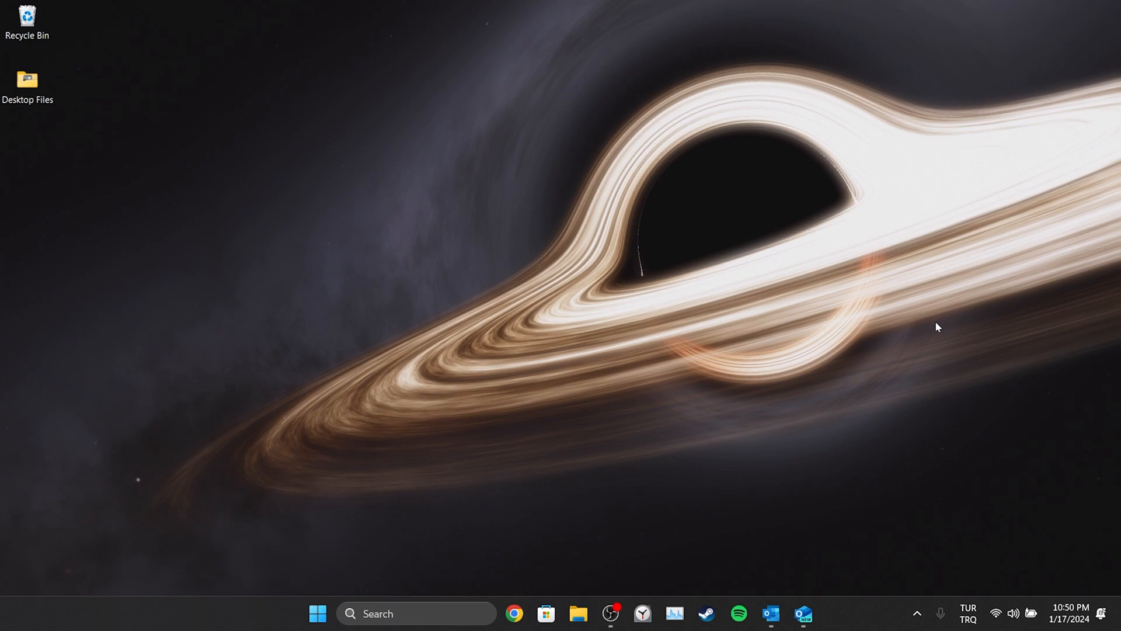
Step: Launch classic Outlook from the taskbar to show the inbox message list
{"action": "left_click", "coordinate": [771, 613]}
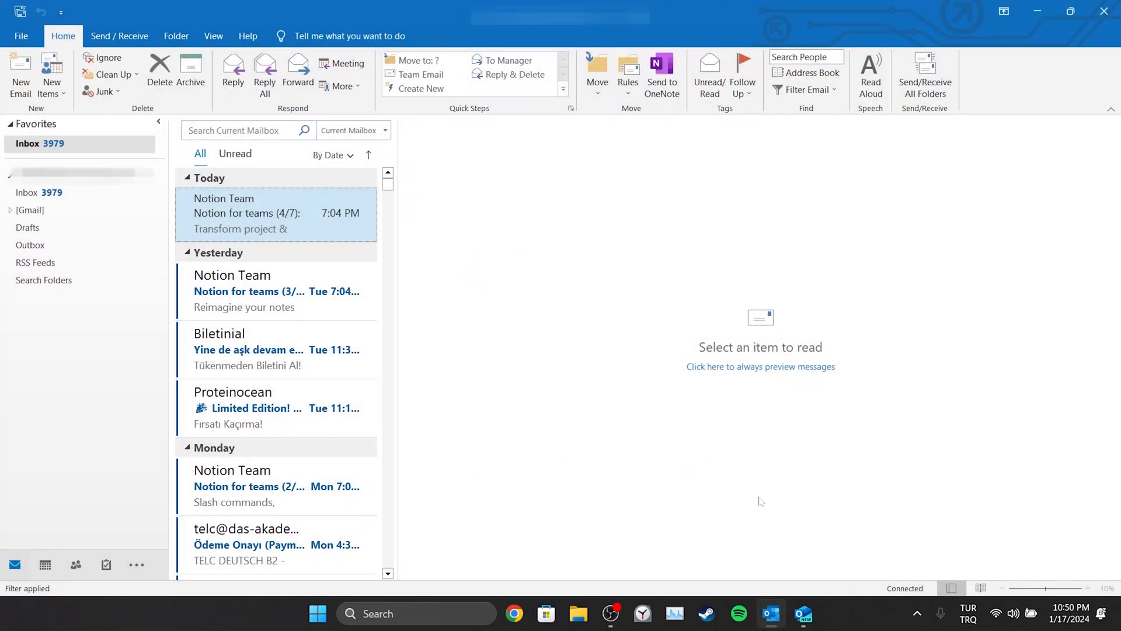
{"action": "mouse_move", "coordinate": [636, 410]}
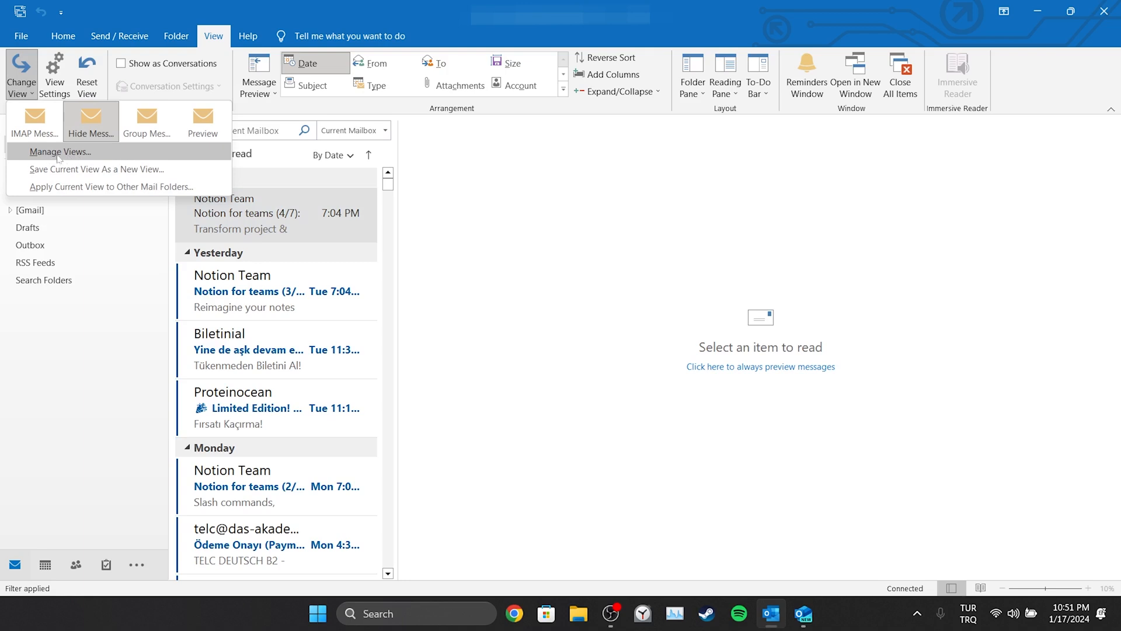
Step: Modify the Hide Messages Marked for Deletion view from Manage All Views
{"action": "left_click", "coordinate": [60, 151]}
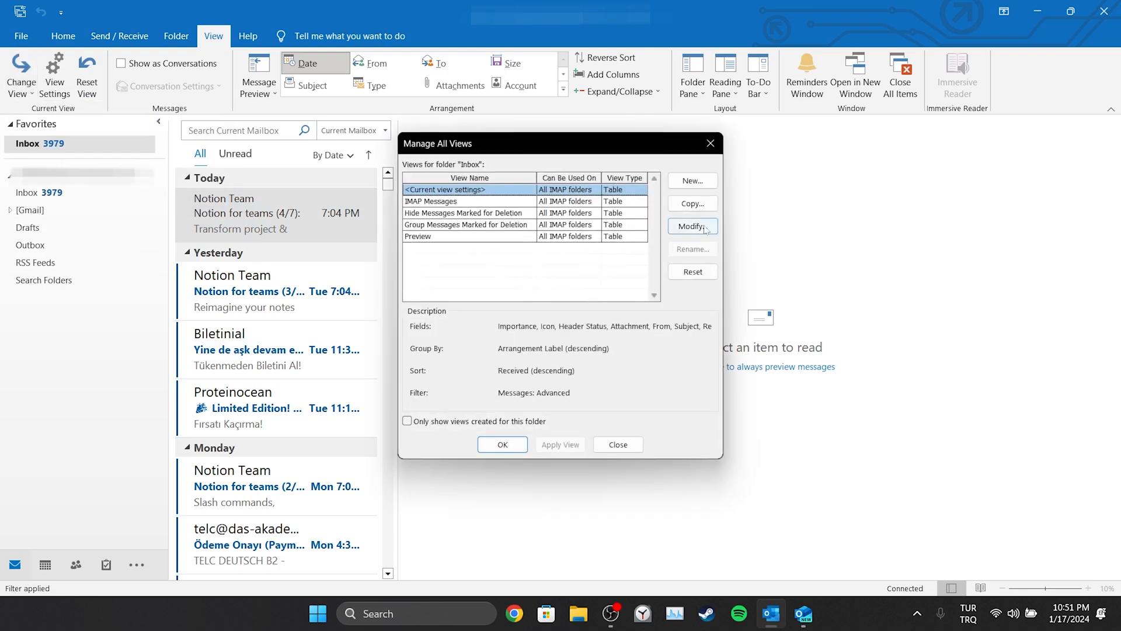
{"action": "left_click", "coordinate": [691, 227]}
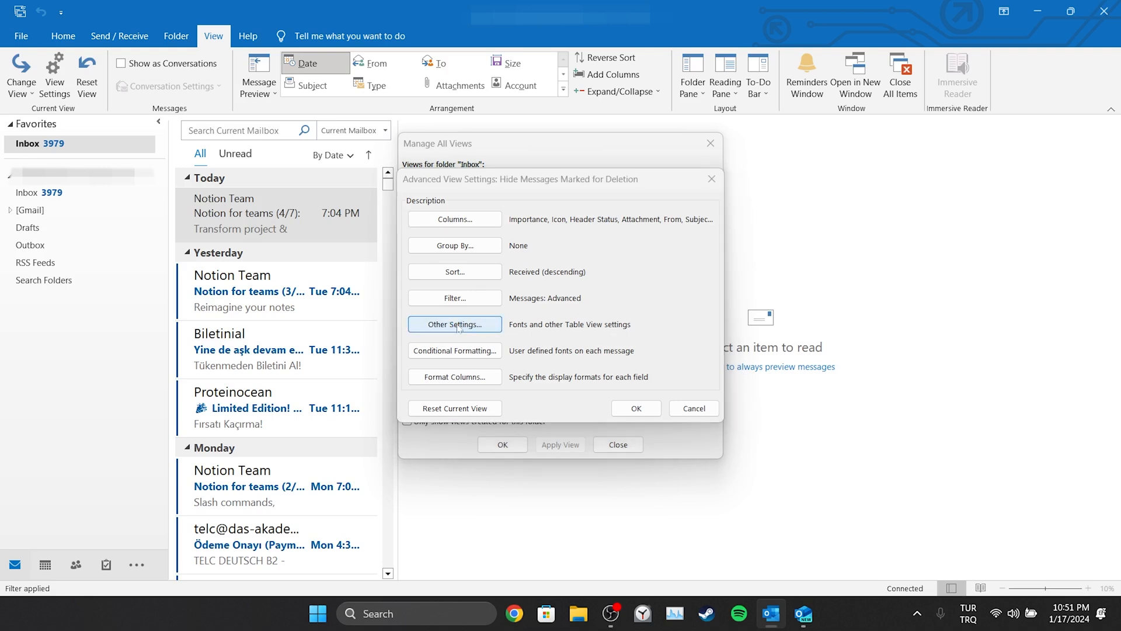
Step: Set the column heading and row fonts to 14 pt Segoe UI
{"action": "left_click", "coordinate": [454, 324]}
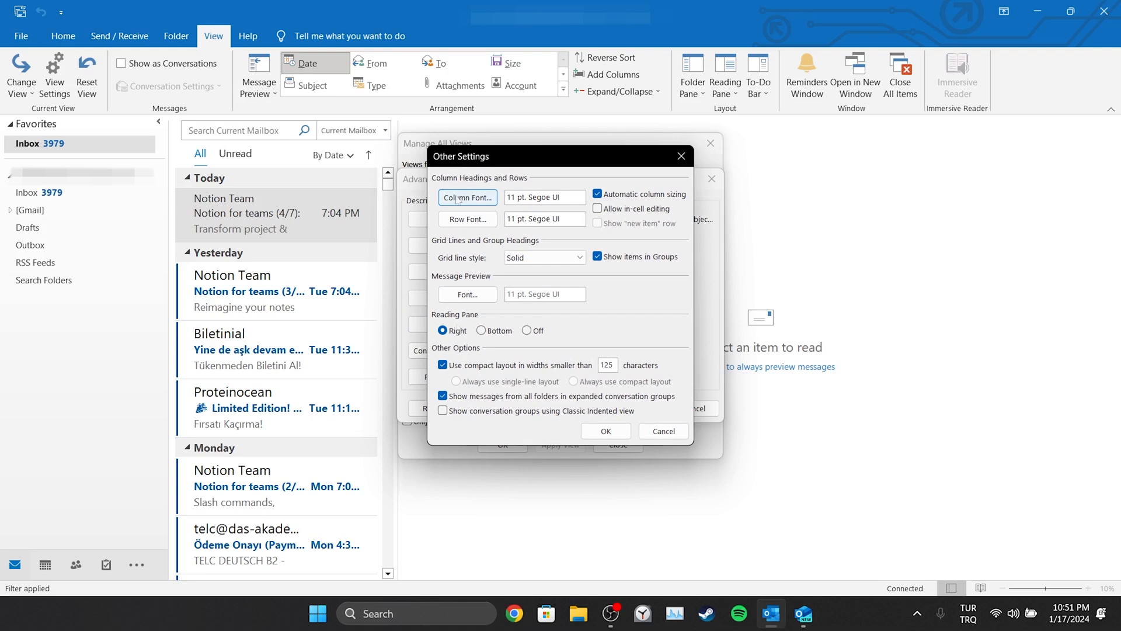
{"action": "left_click", "coordinate": [467, 197]}
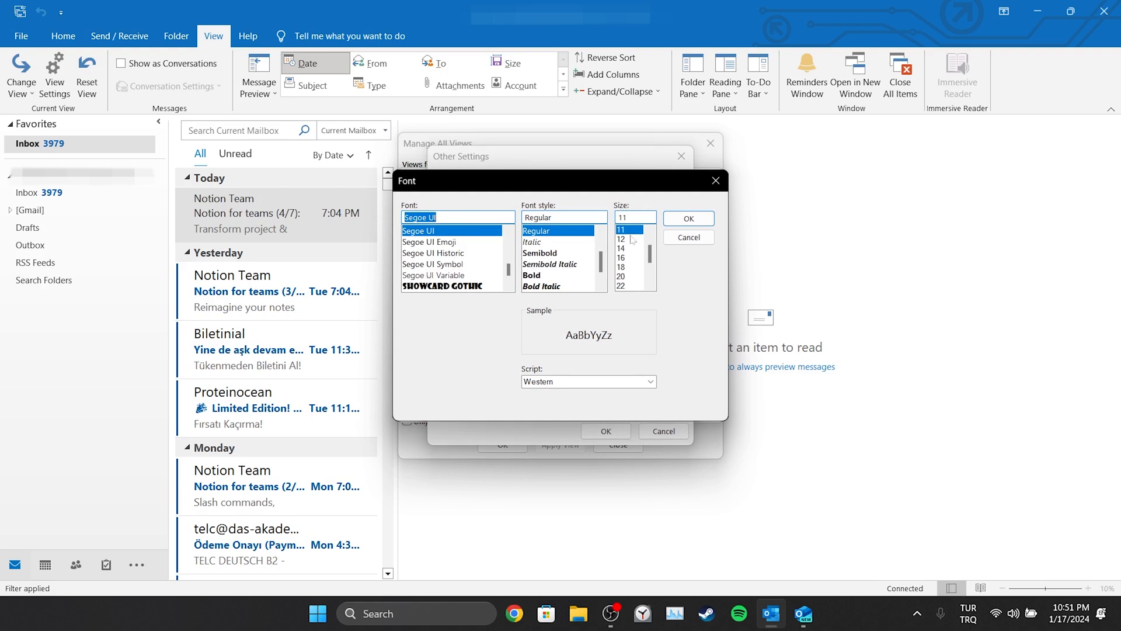
{"action": "left_click", "coordinate": [622, 258]}
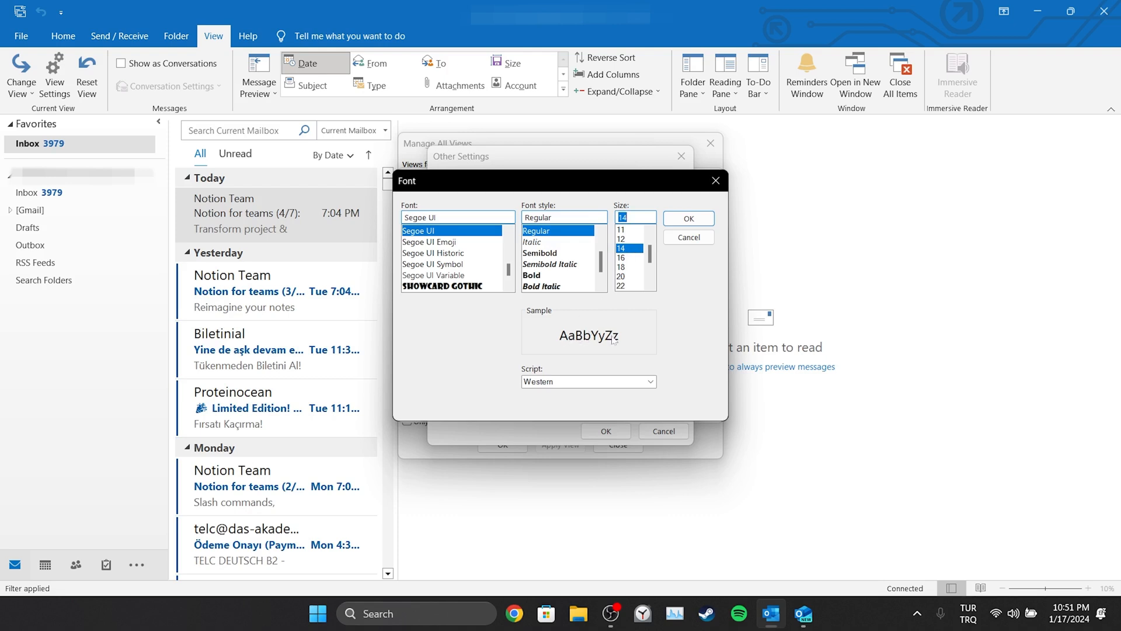
{"action": "left_click", "coordinate": [688, 218]}
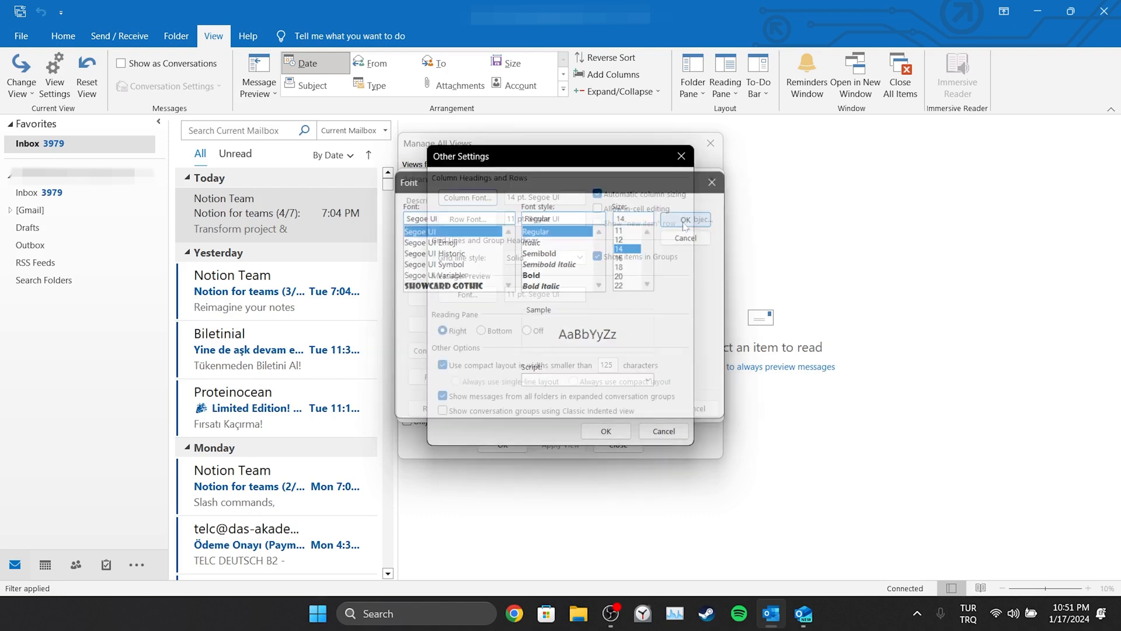
{"action": "left_click", "coordinate": [689, 219]}
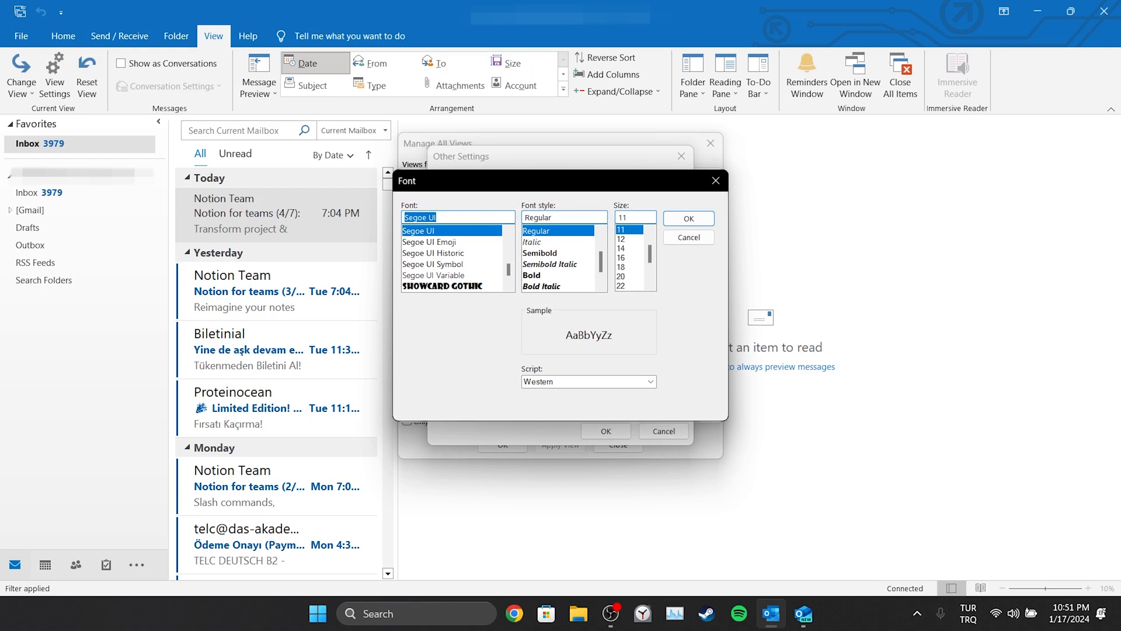
{"action": "left_click", "coordinate": [622, 255]}
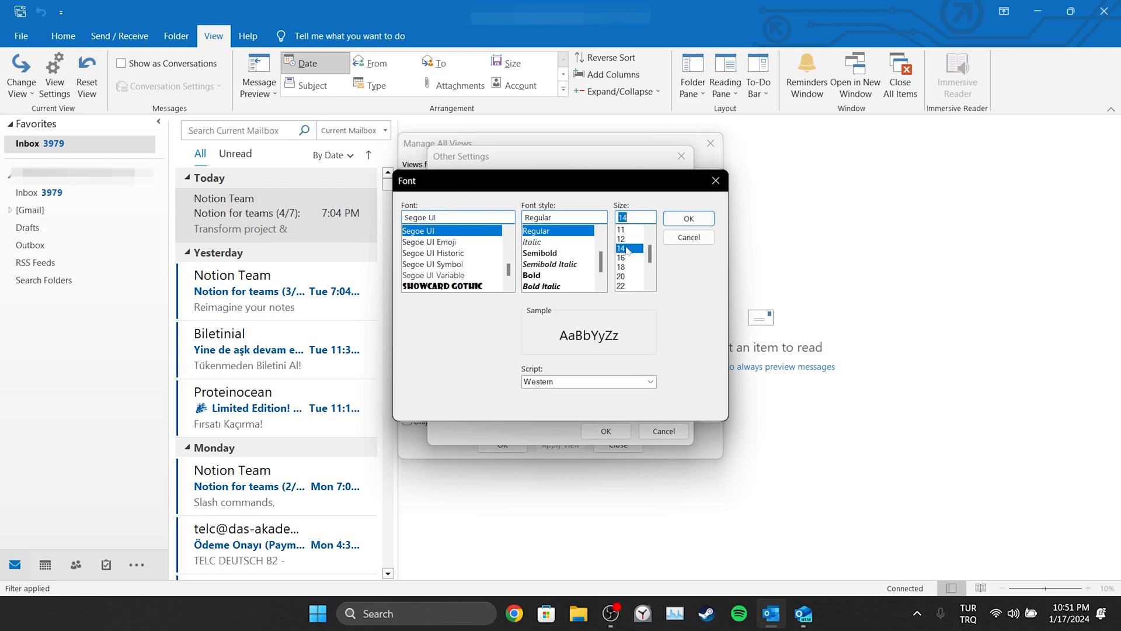
{"action": "left_click", "coordinate": [687, 218]}
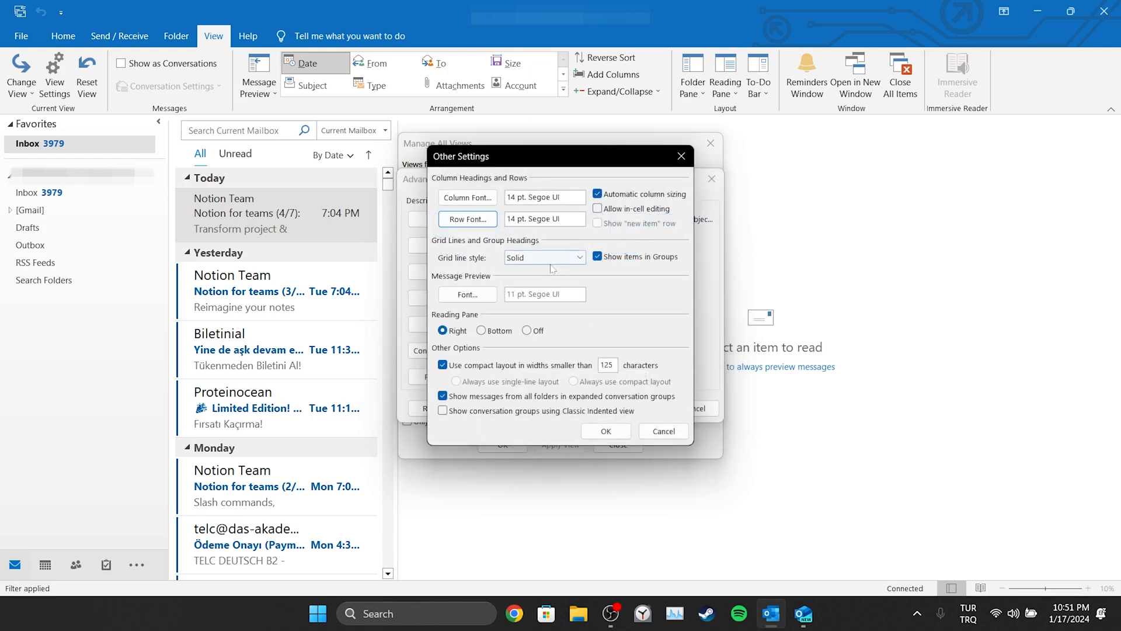
Step: Set the message preview font to 14 pt and confirm all three font changes
{"action": "left_click", "coordinate": [467, 294]}
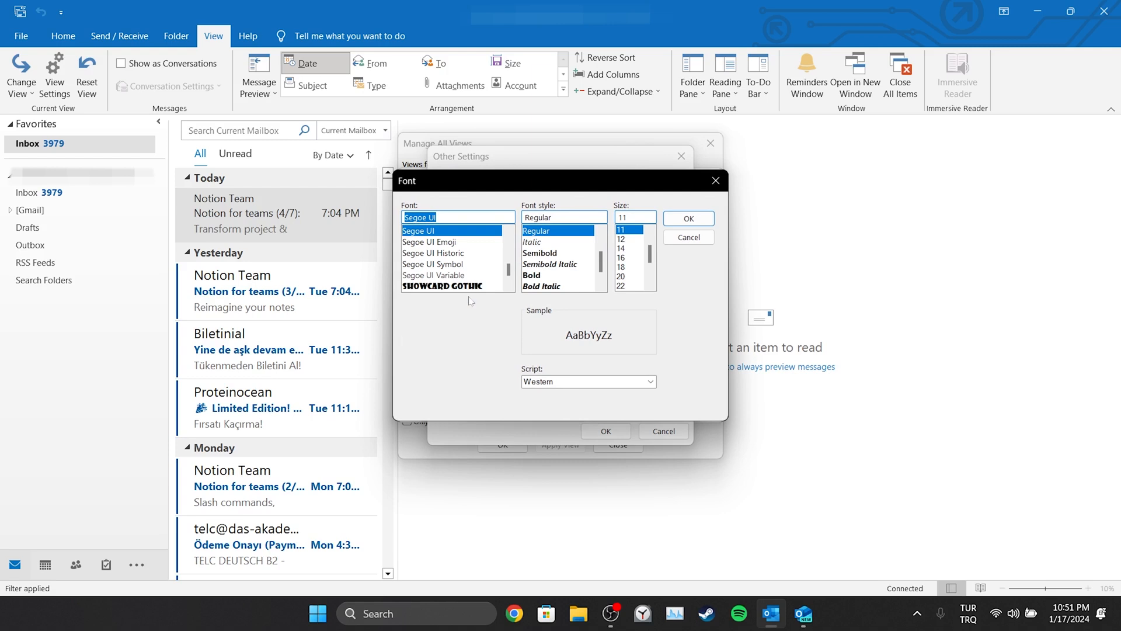
{"action": "left_click", "coordinate": [623, 254]}
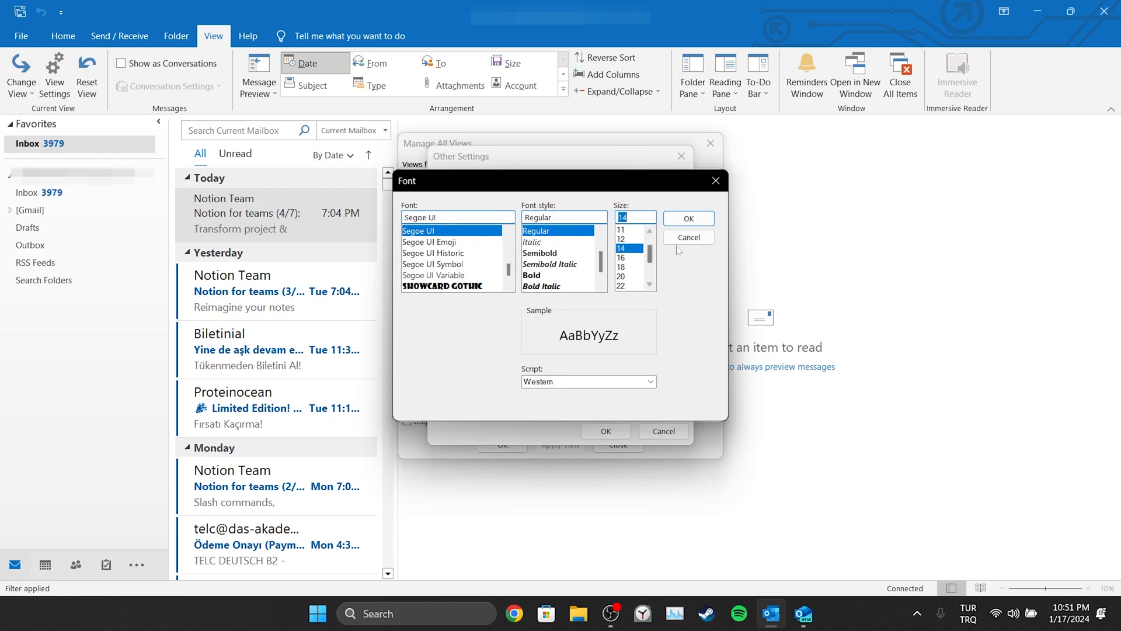
{"action": "left_click", "coordinate": [687, 237]}
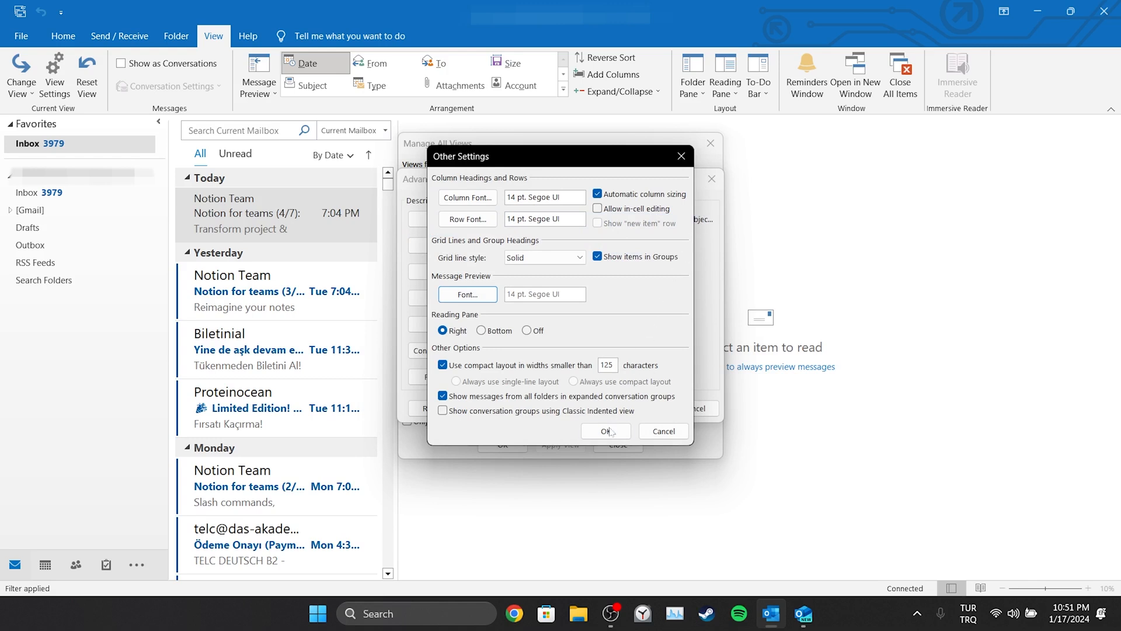
{"action": "left_click", "coordinate": [606, 431]}
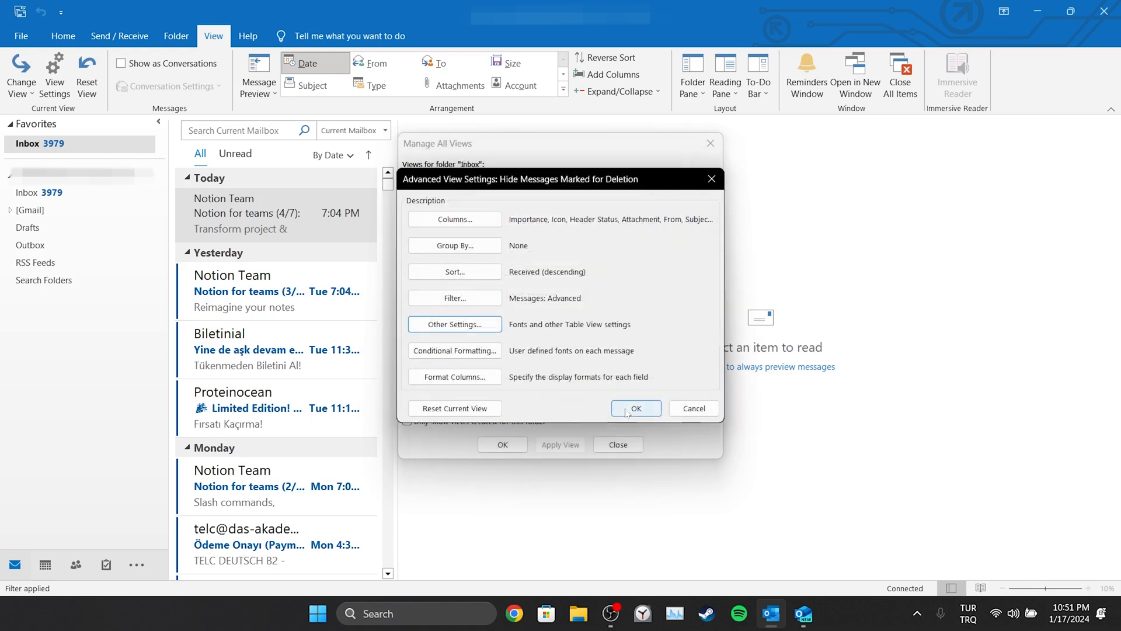
Step: Apply the modified Advanced View Settings so the inbox list shows 14 pt text
{"action": "left_click", "coordinate": [635, 408]}
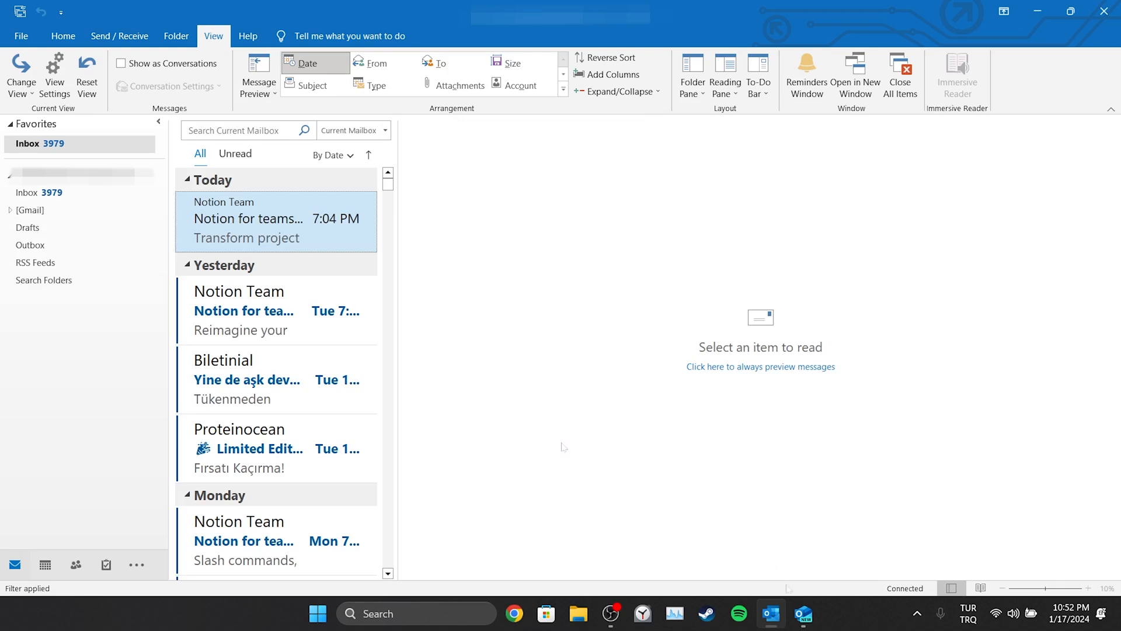
Step: In New Outlook, set the Layout text size to Large and save
{"action": "left_click", "coordinate": [803, 612]}
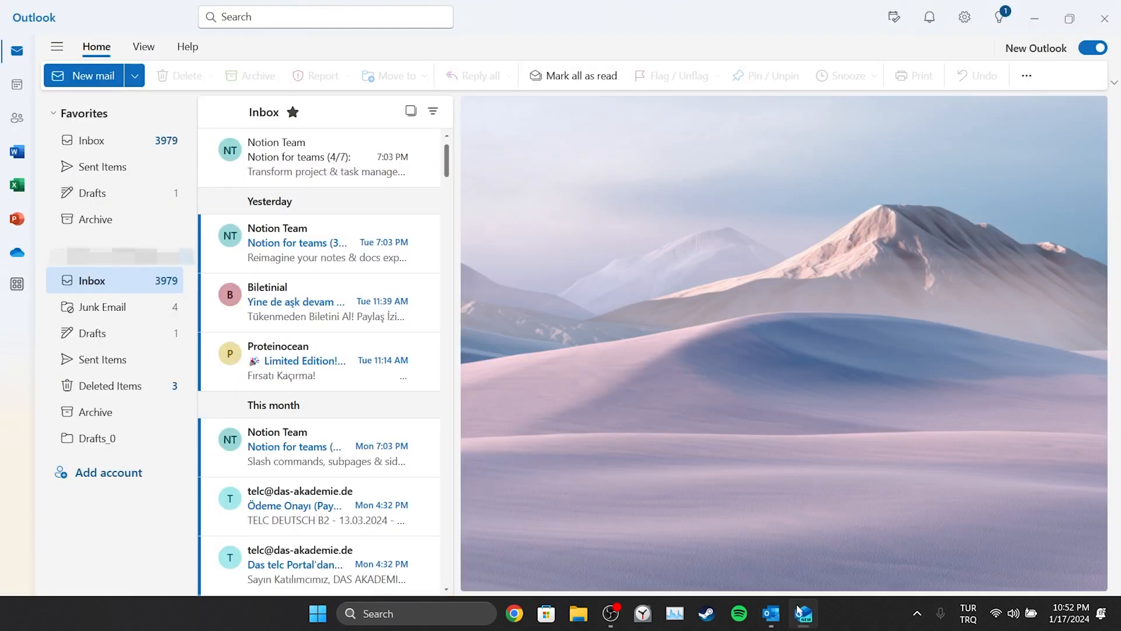
{"action": "mouse_move", "coordinate": [875, 342]}
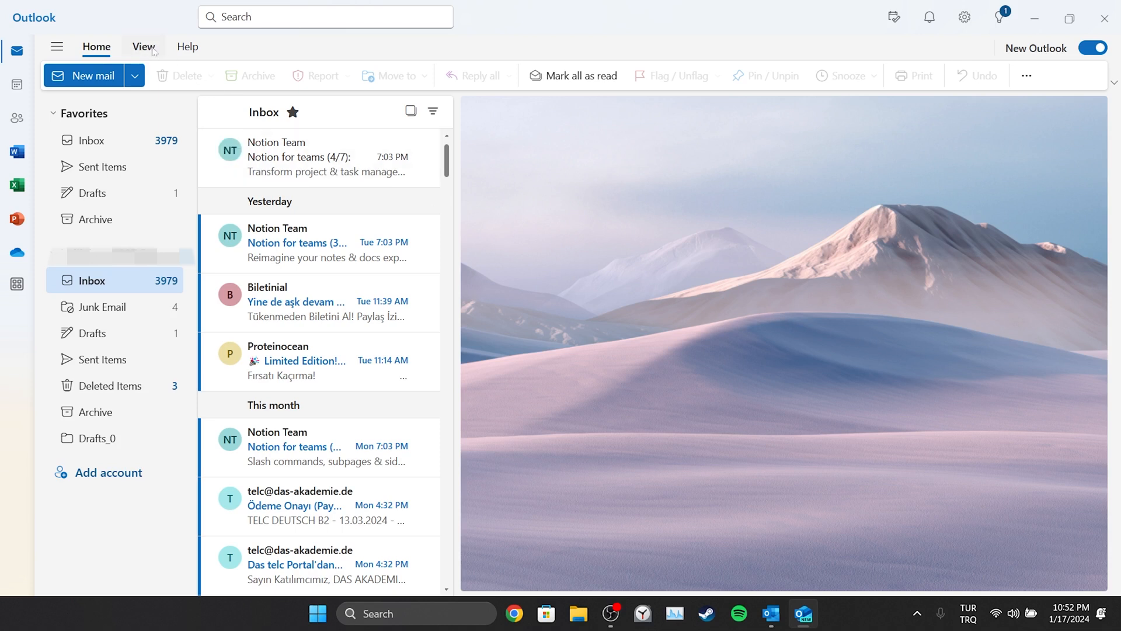
{"action": "left_click", "coordinate": [143, 47]}
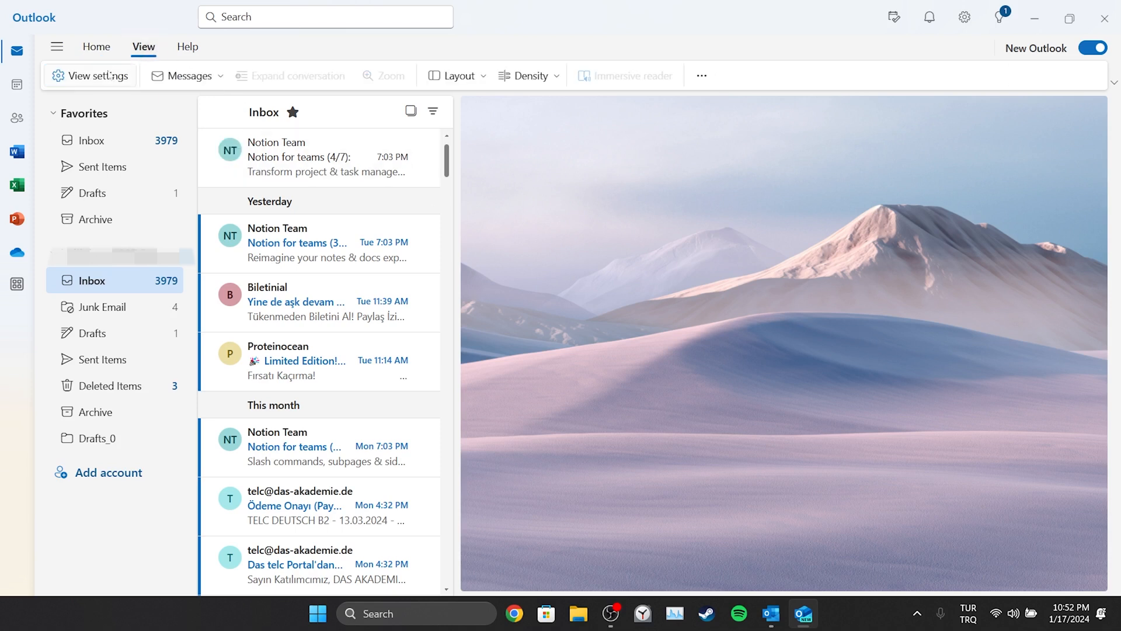
{"action": "left_click", "coordinate": [89, 76]}
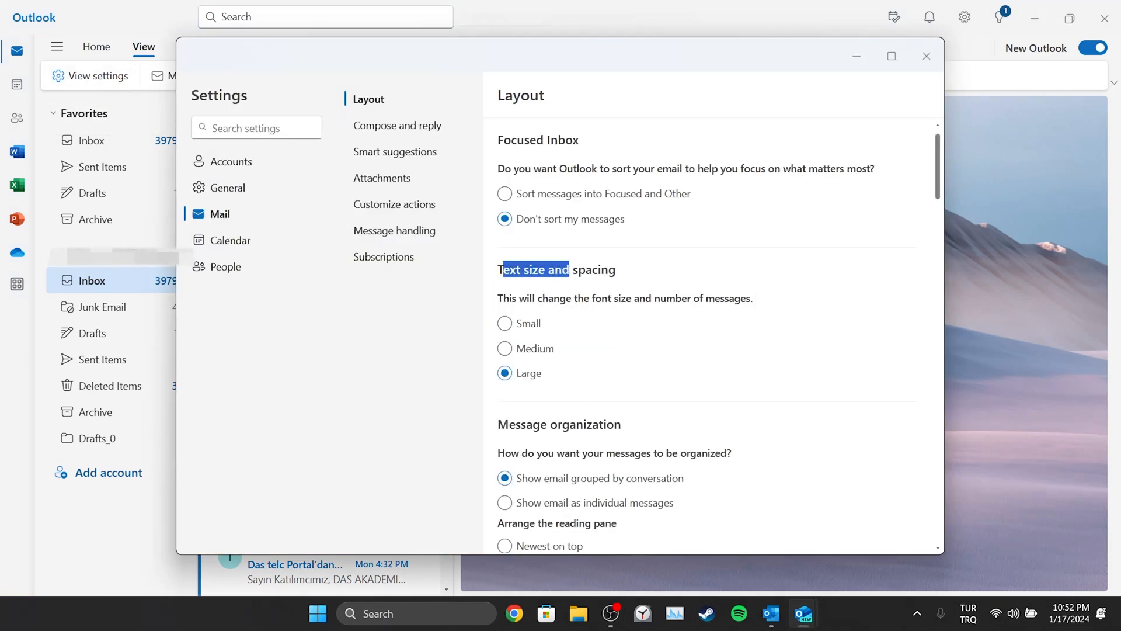
{"action": "left_click", "coordinate": [505, 348]}
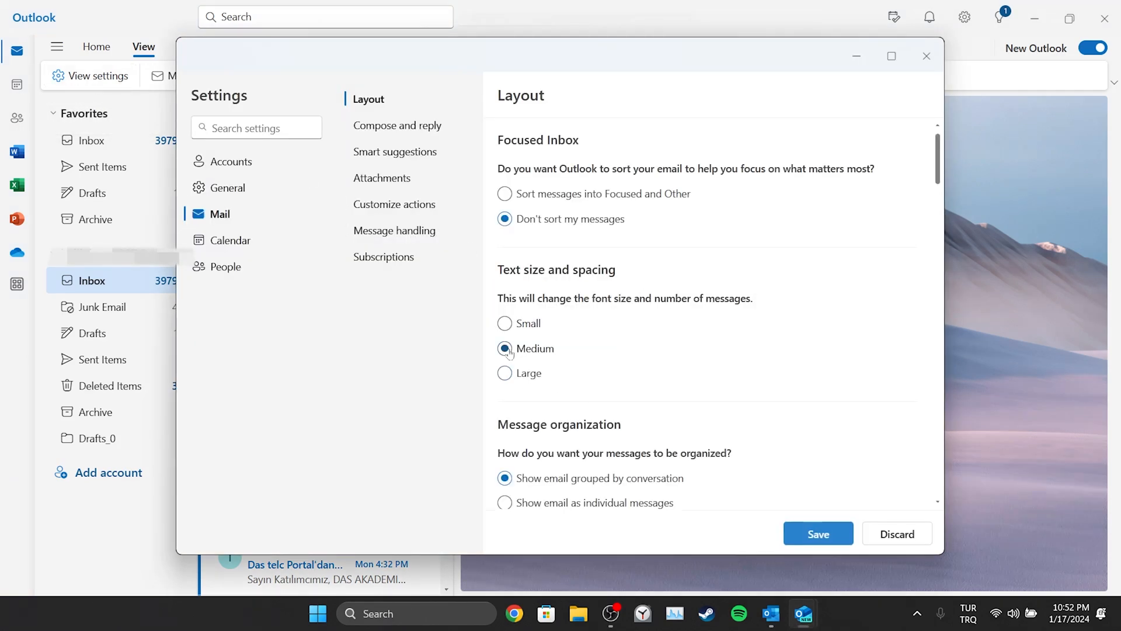
{"action": "left_click", "coordinate": [505, 372]}
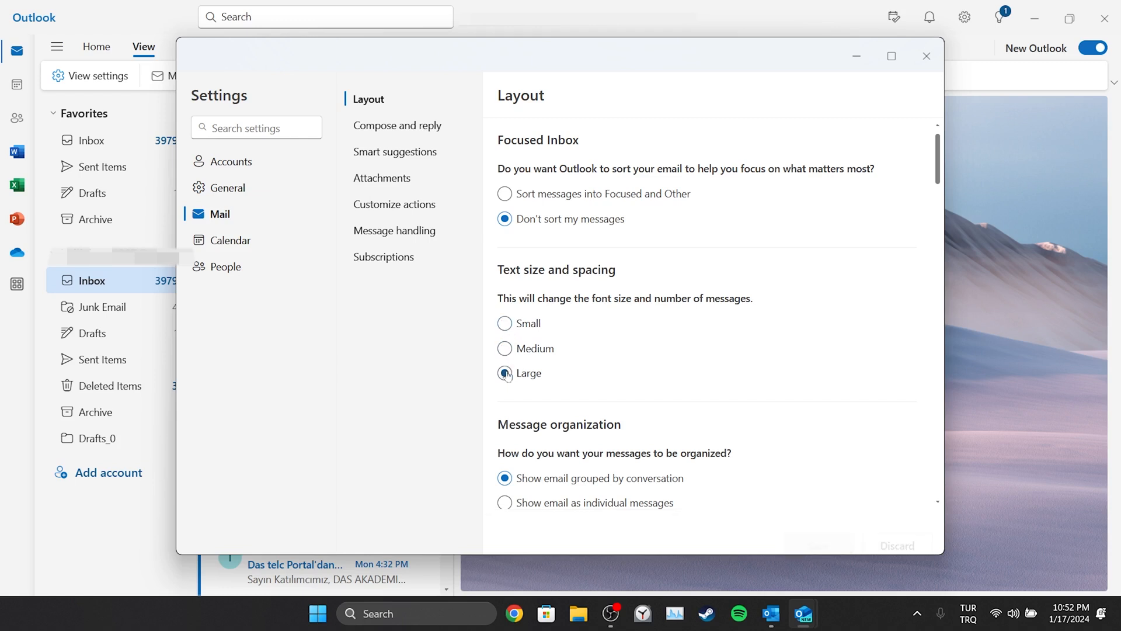
{"action": "left_click", "coordinate": [504, 348]}
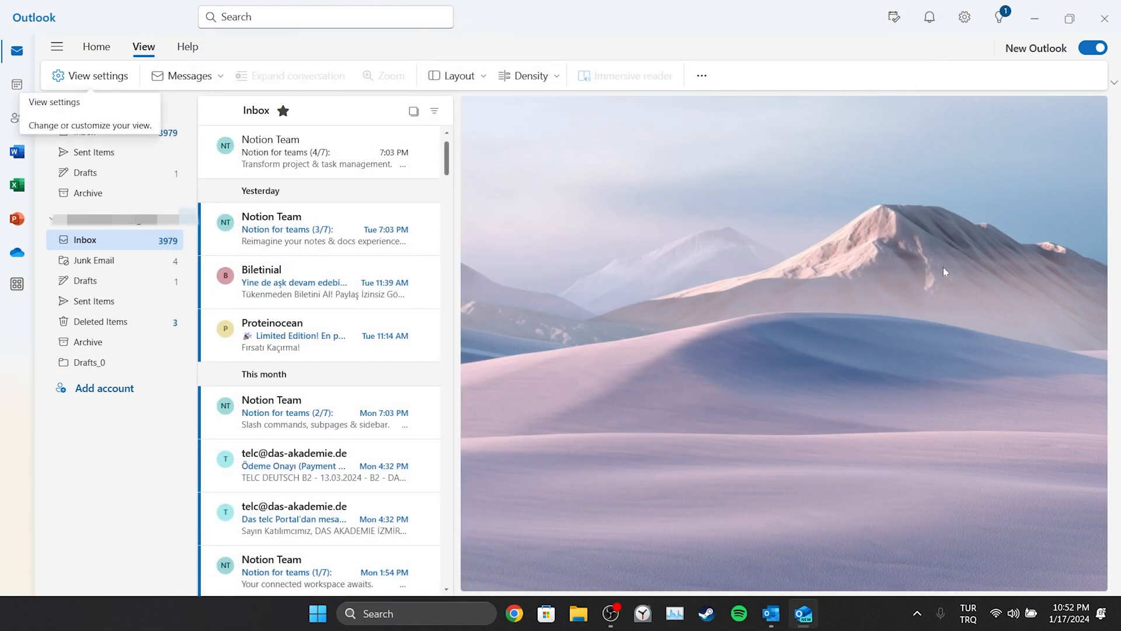
{"action": "mouse_move", "coordinate": [941, 282]}
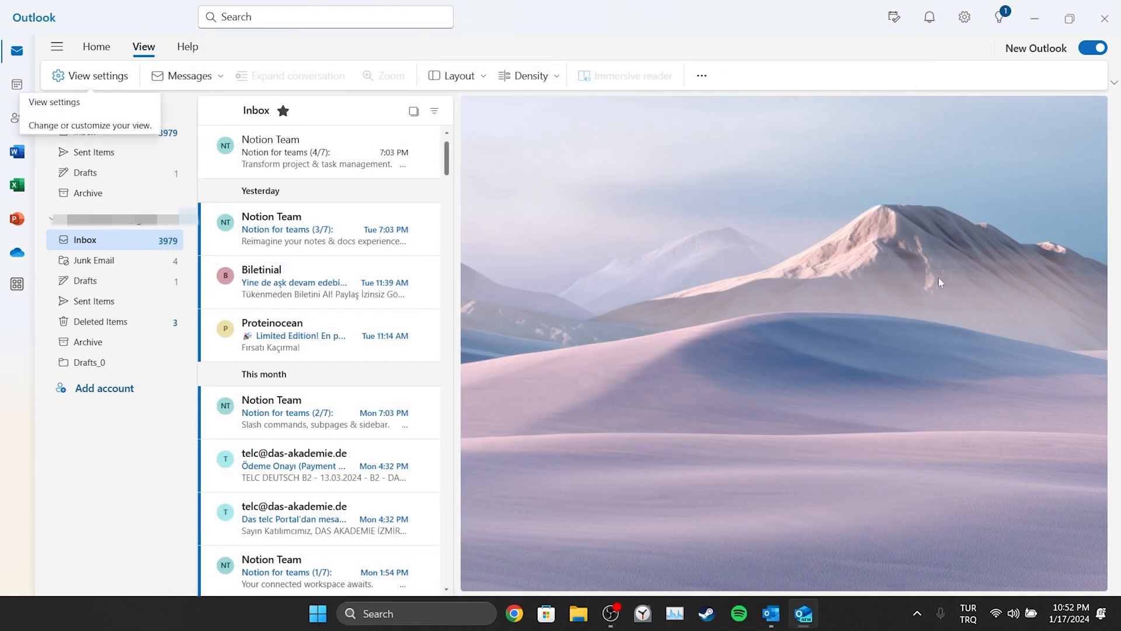
Step: Return to classic Outlook and bring up Stationery and Fonts from Mail options
{"action": "left_click", "coordinate": [1092, 48]}
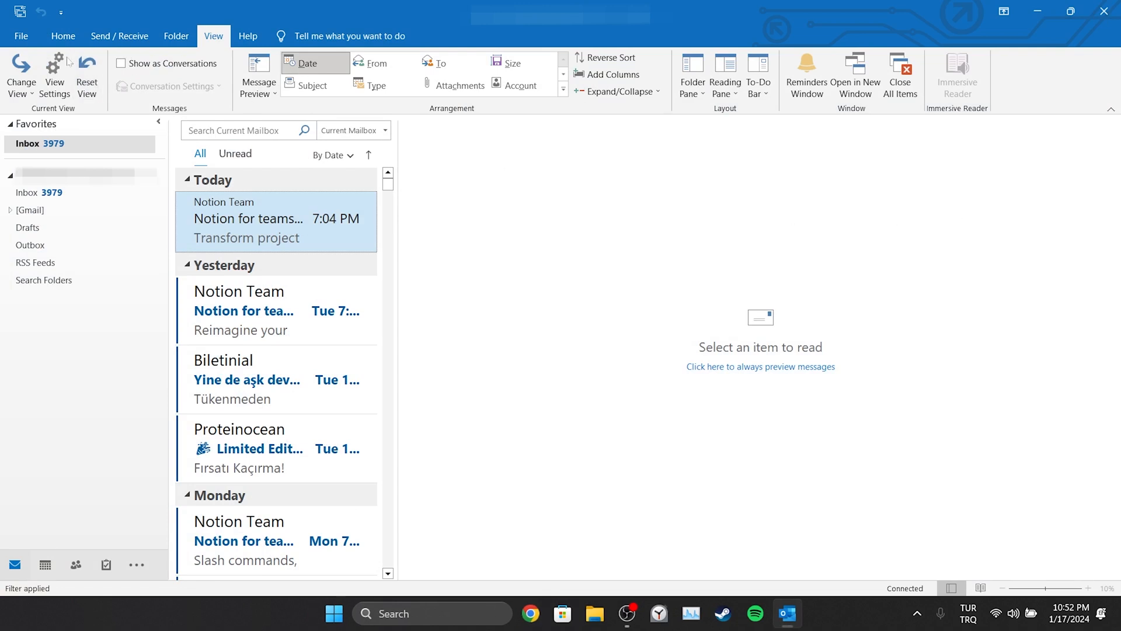
{"action": "left_click", "coordinate": [21, 36]}
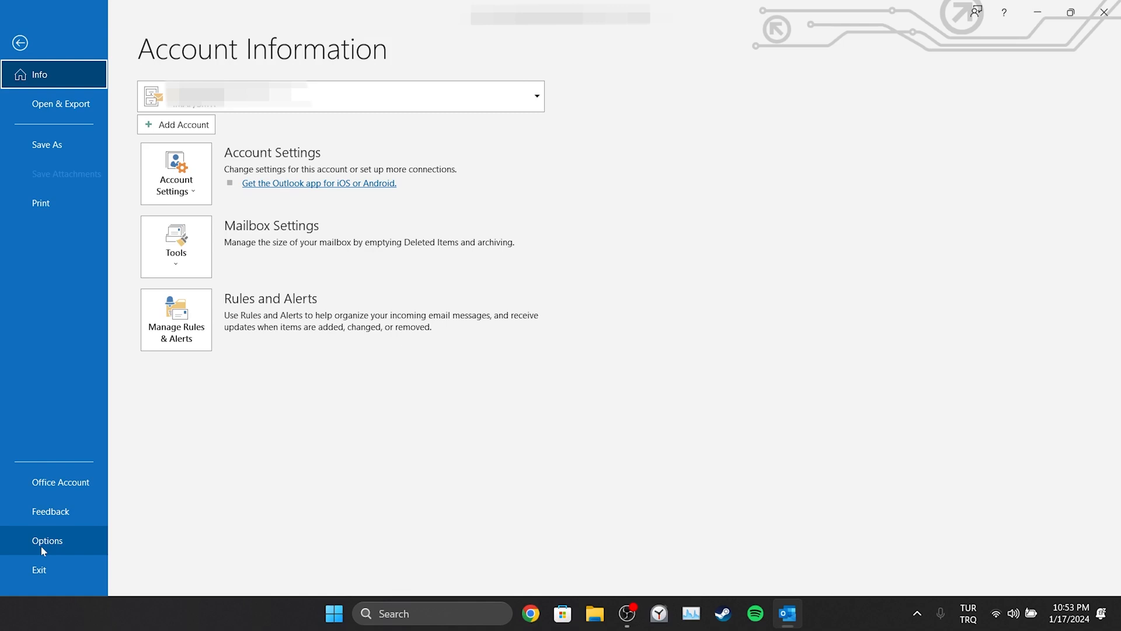
{"action": "left_click", "coordinate": [47, 540]}
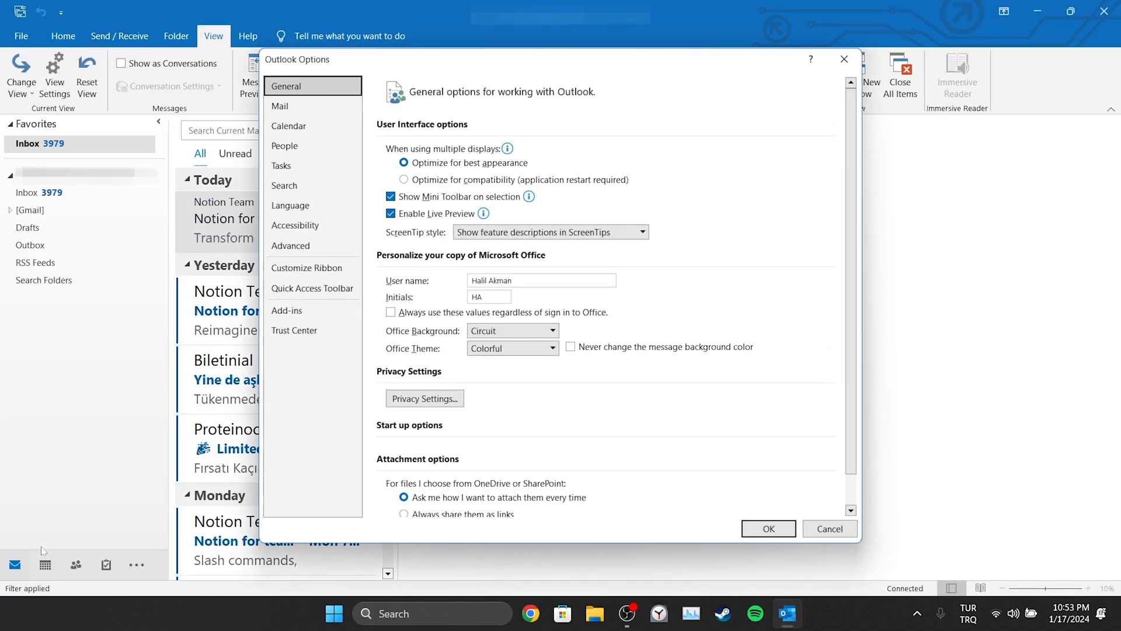
{"action": "left_click", "coordinate": [281, 106]}
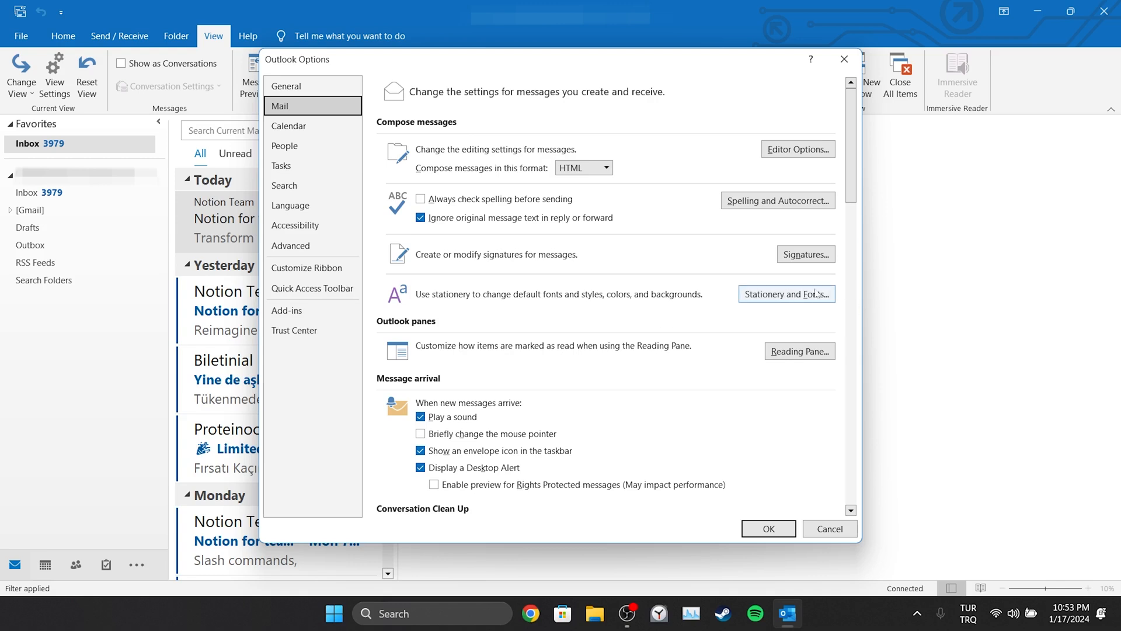
{"action": "left_click", "coordinate": [786, 294]}
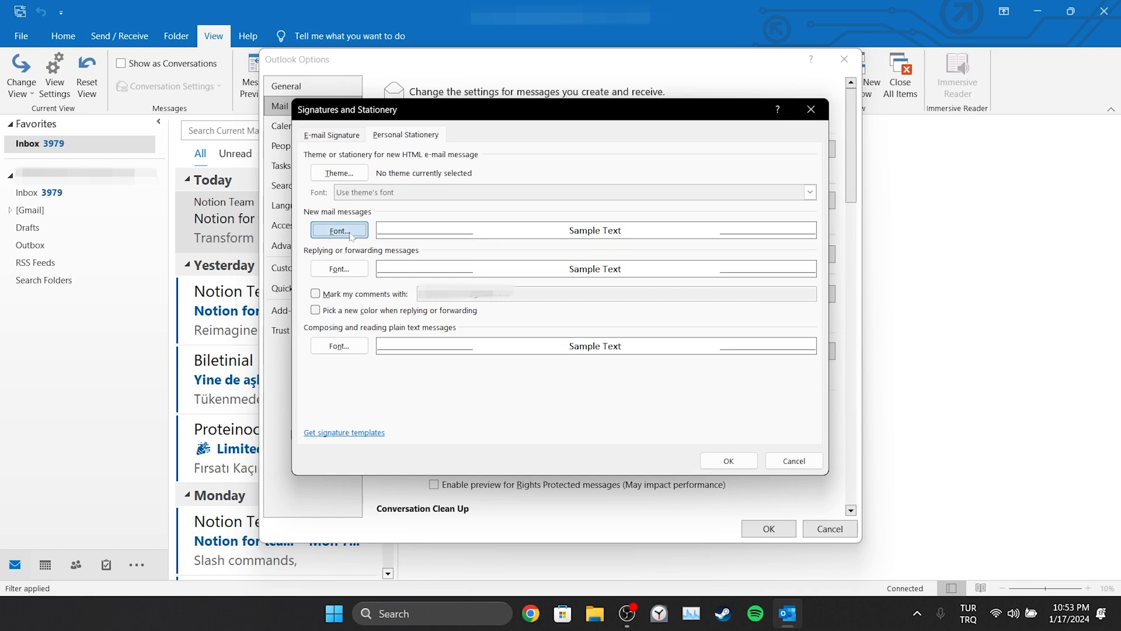
Step: Set the default font size for new mail messages to 14 pt
{"action": "left_click", "coordinate": [338, 229]}
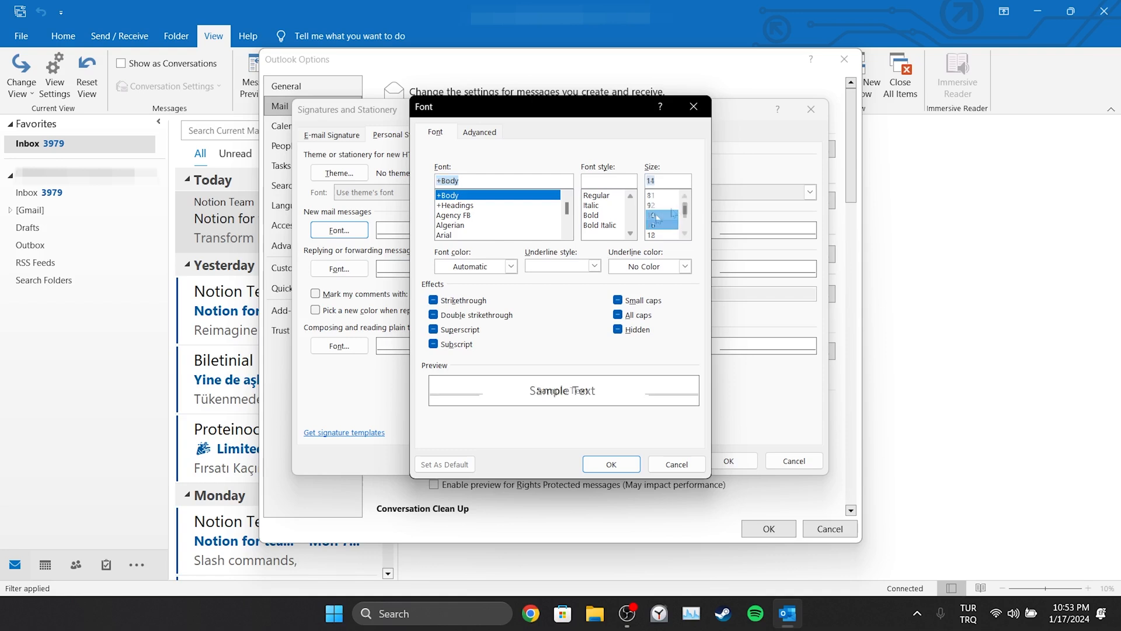
{"action": "left_click", "coordinate": [611, 463]}
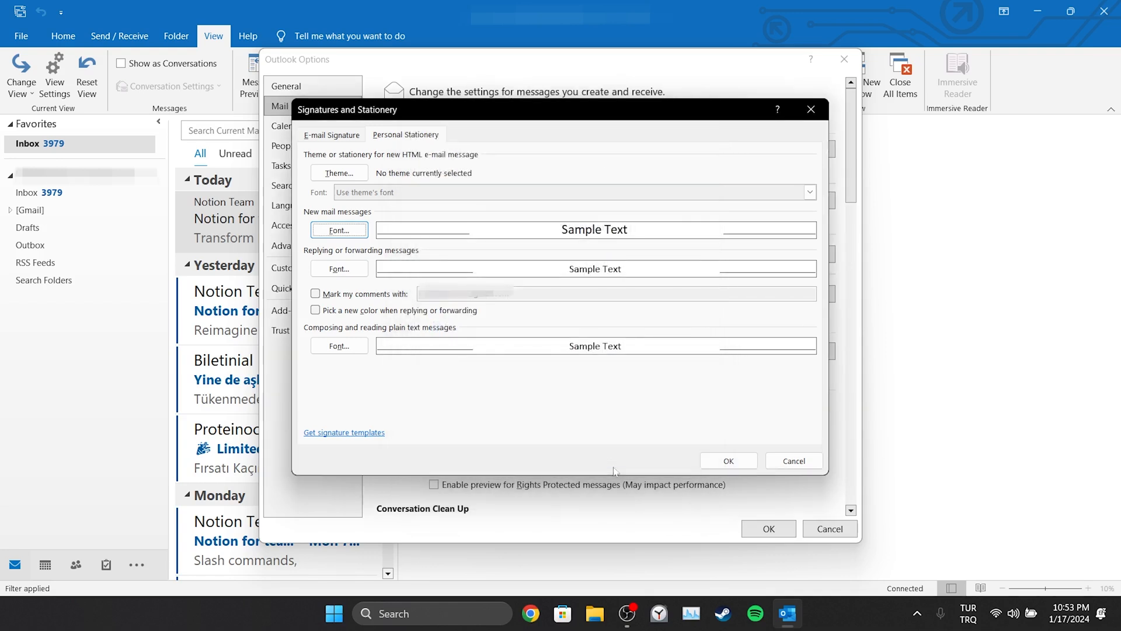
{"action": "mouse_move", "coordinate": [541, 419]}
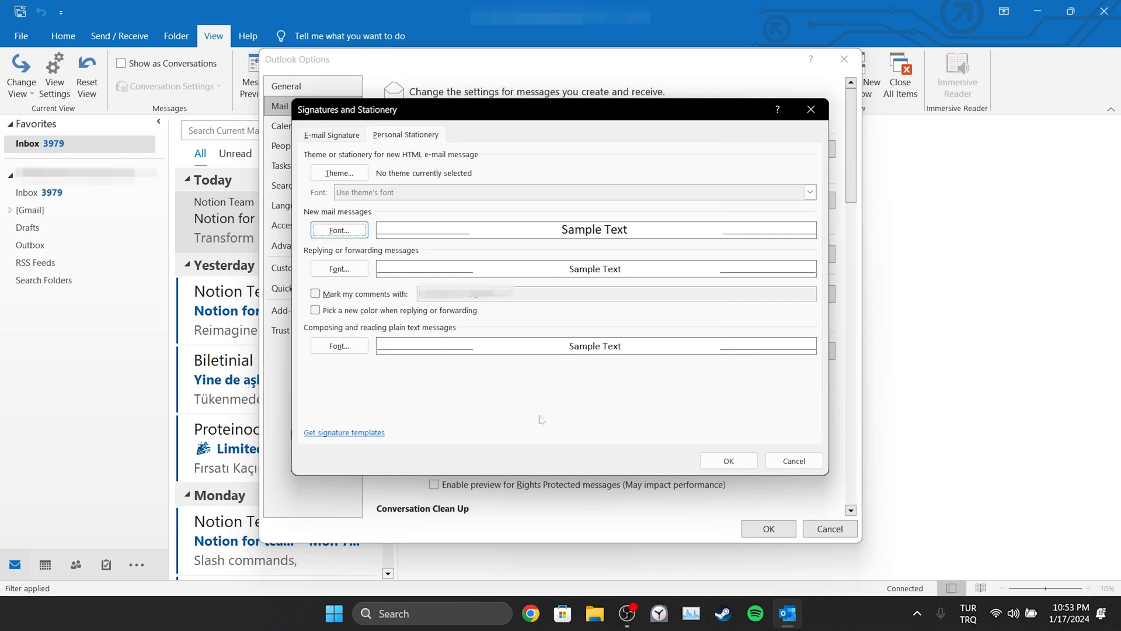
Step: Enlarge the default font for replying and forwarding messages to match new mail
{"action": "left_click", "coordinate": [339, 268]}
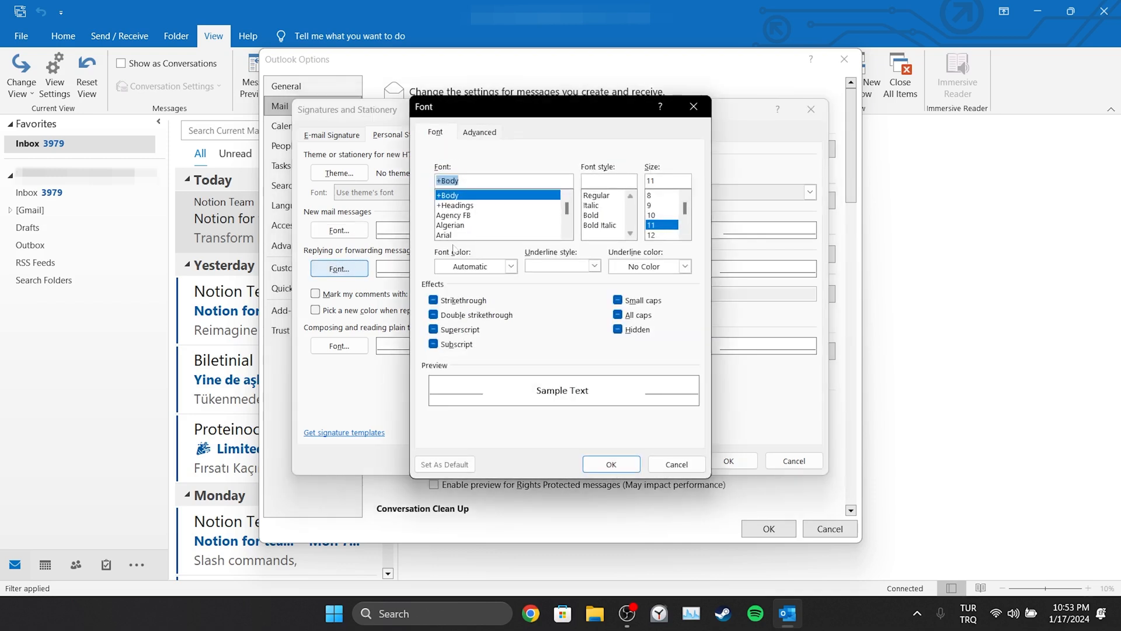
{"action": "left_click", "coordinate": [650, 214]}
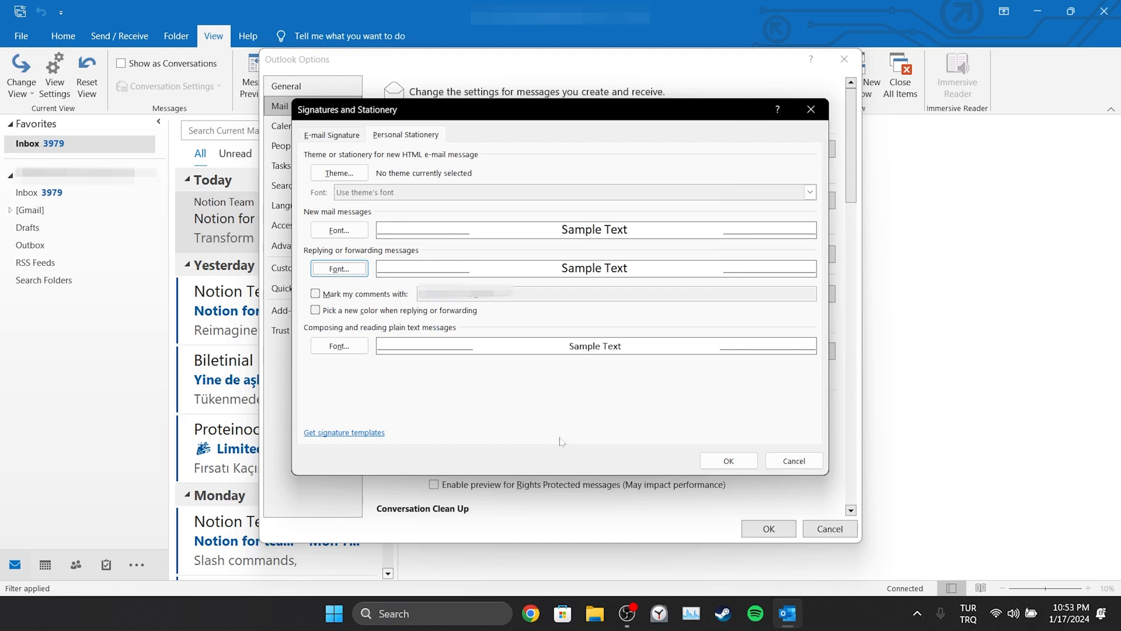
Step: Enlarge the plain-text composing font, save the font settings, and start a blank email
{"action": "left_click", "coordinate": [338, 268]}
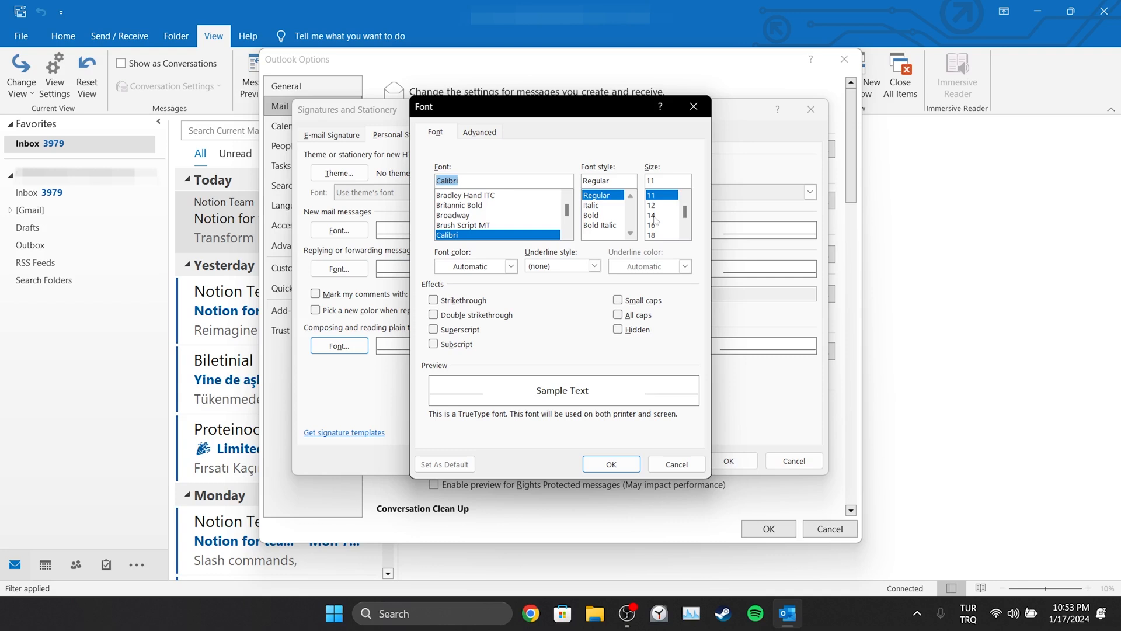
{"action": "left_click", "coordinate": [610, 463]}
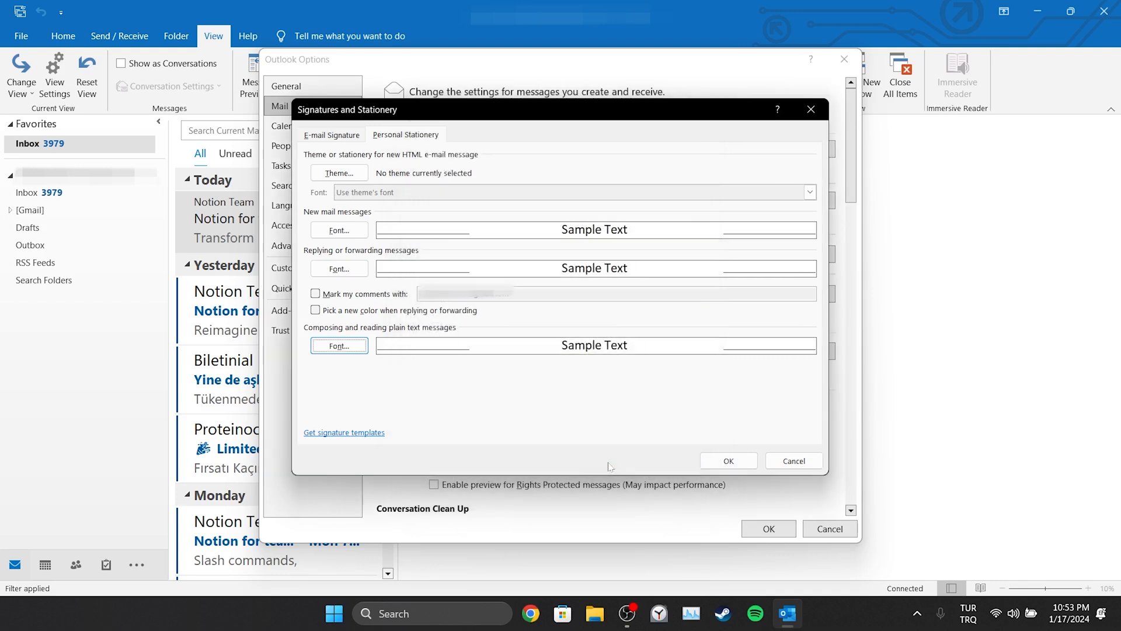
{"action": "left_click", "coordinate": [794, 459]}
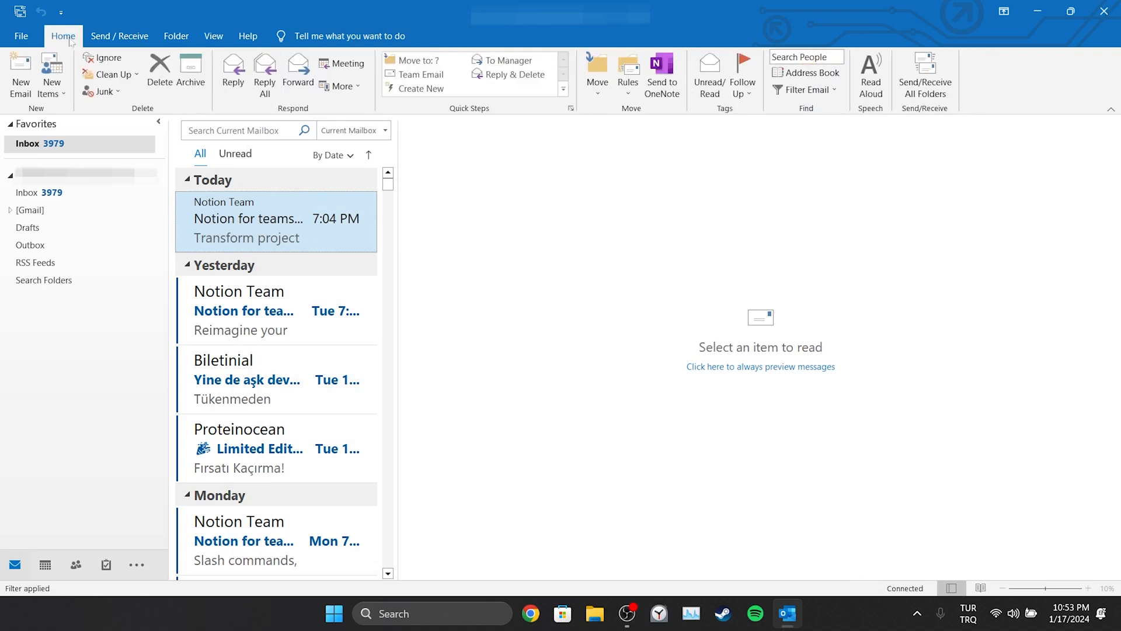
{"action": "left_click", "coordinate": [20, 74]}
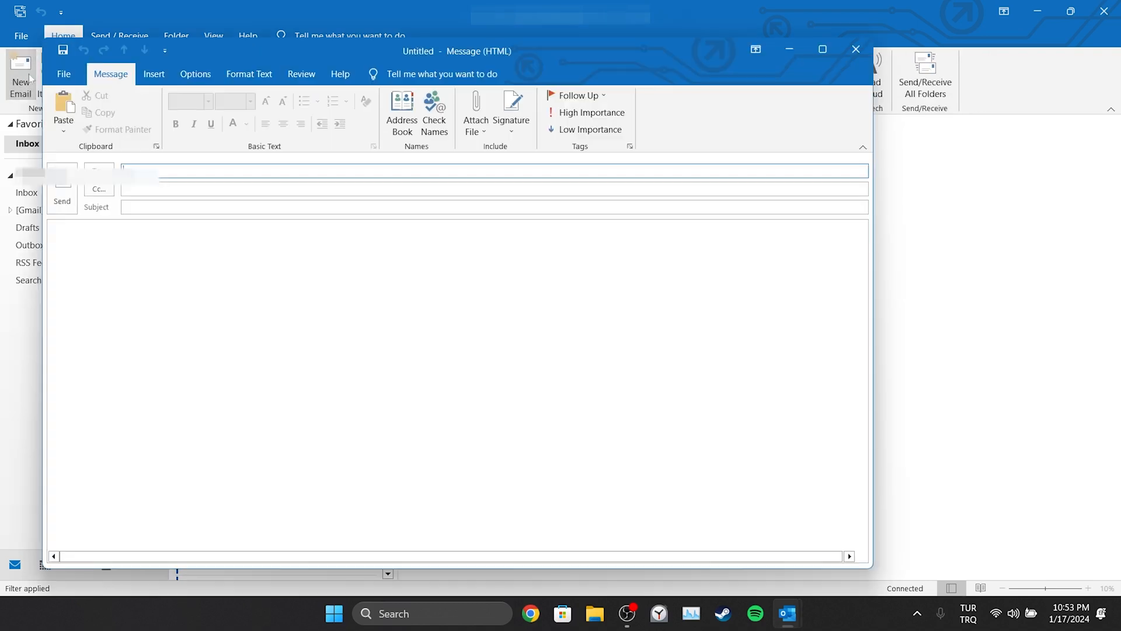